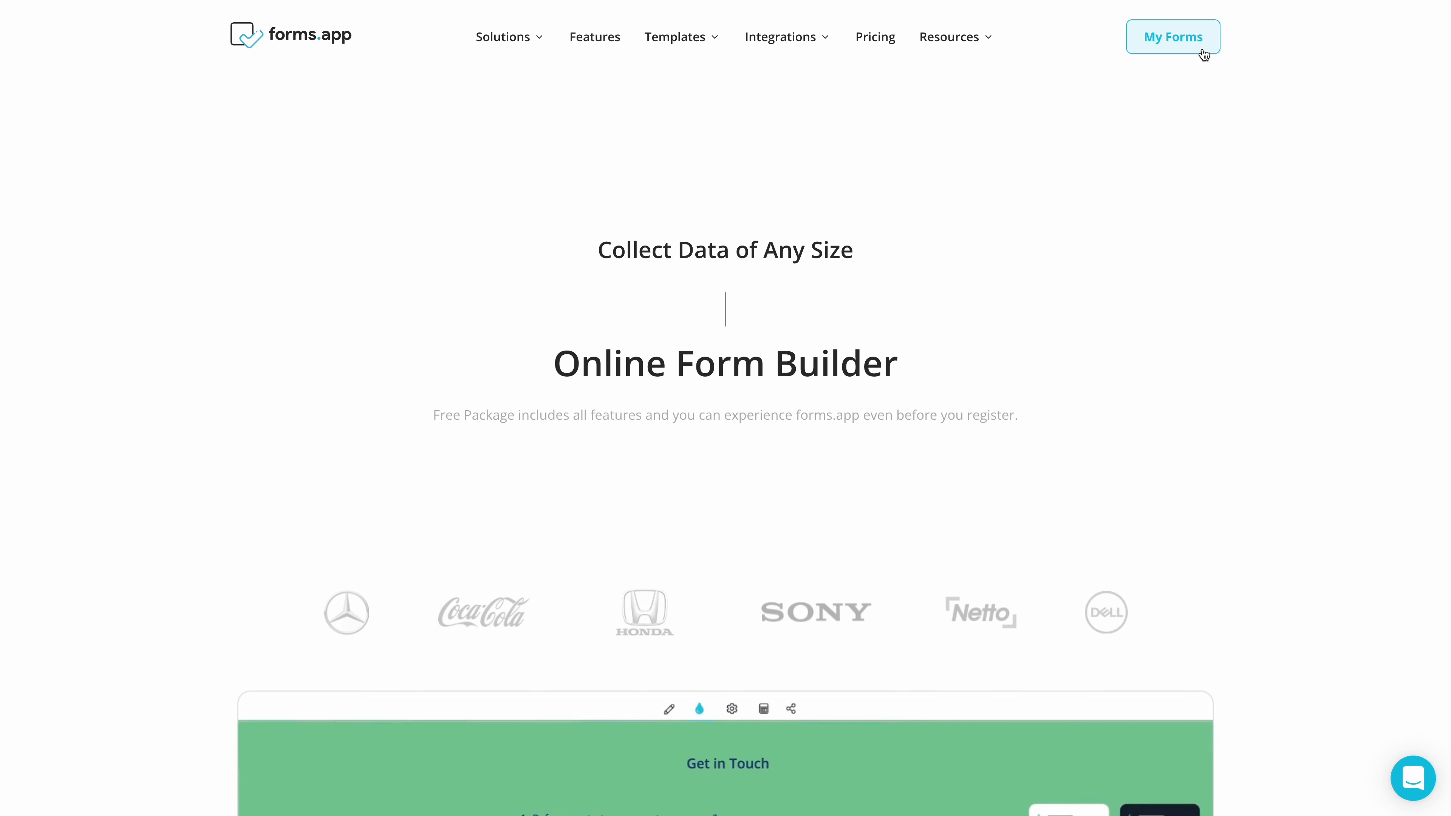
- From My Forms, choose Edit on the Email Sign Up Form card
left_click(1172, 36)
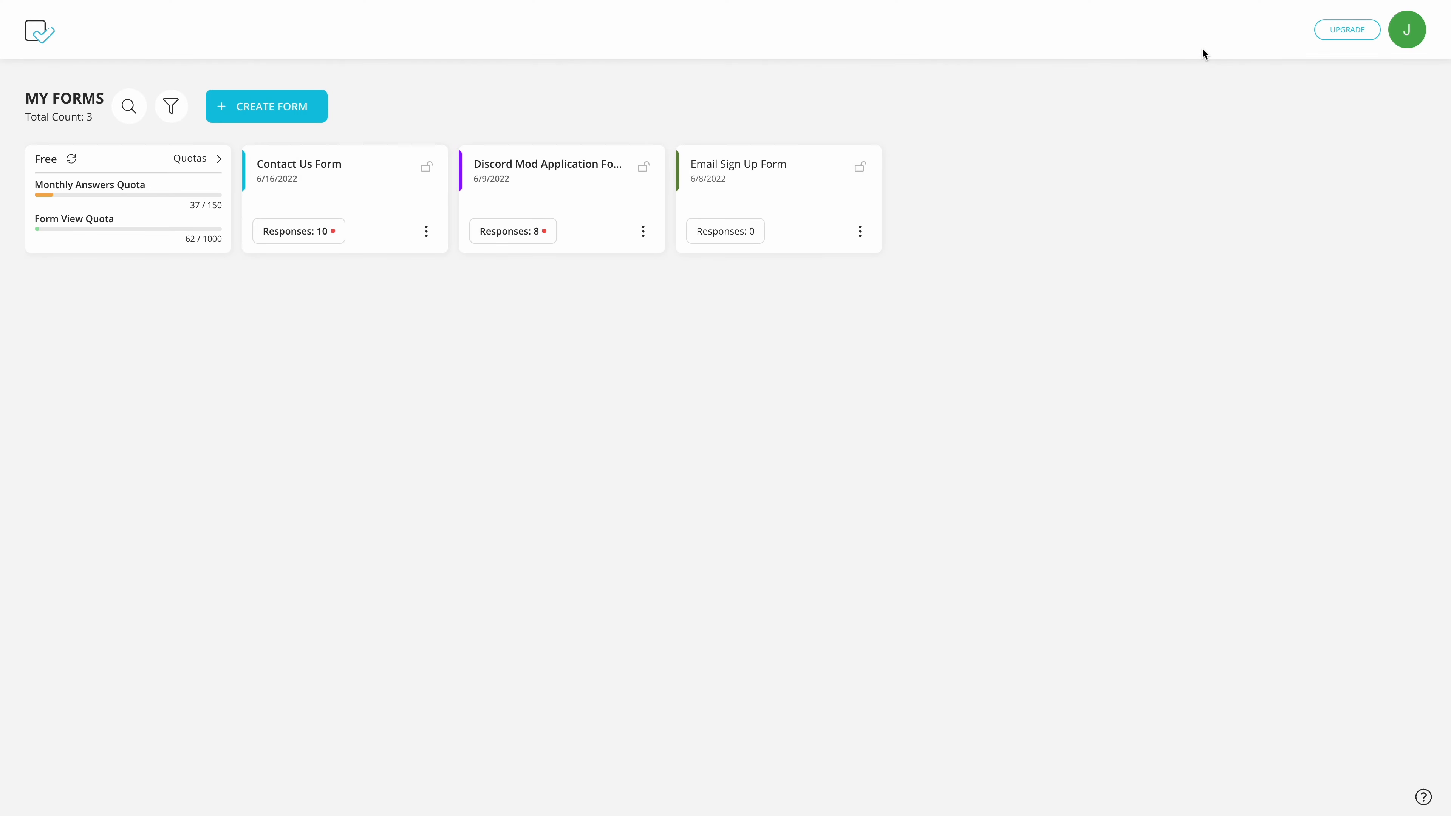
left_click(860, 231)
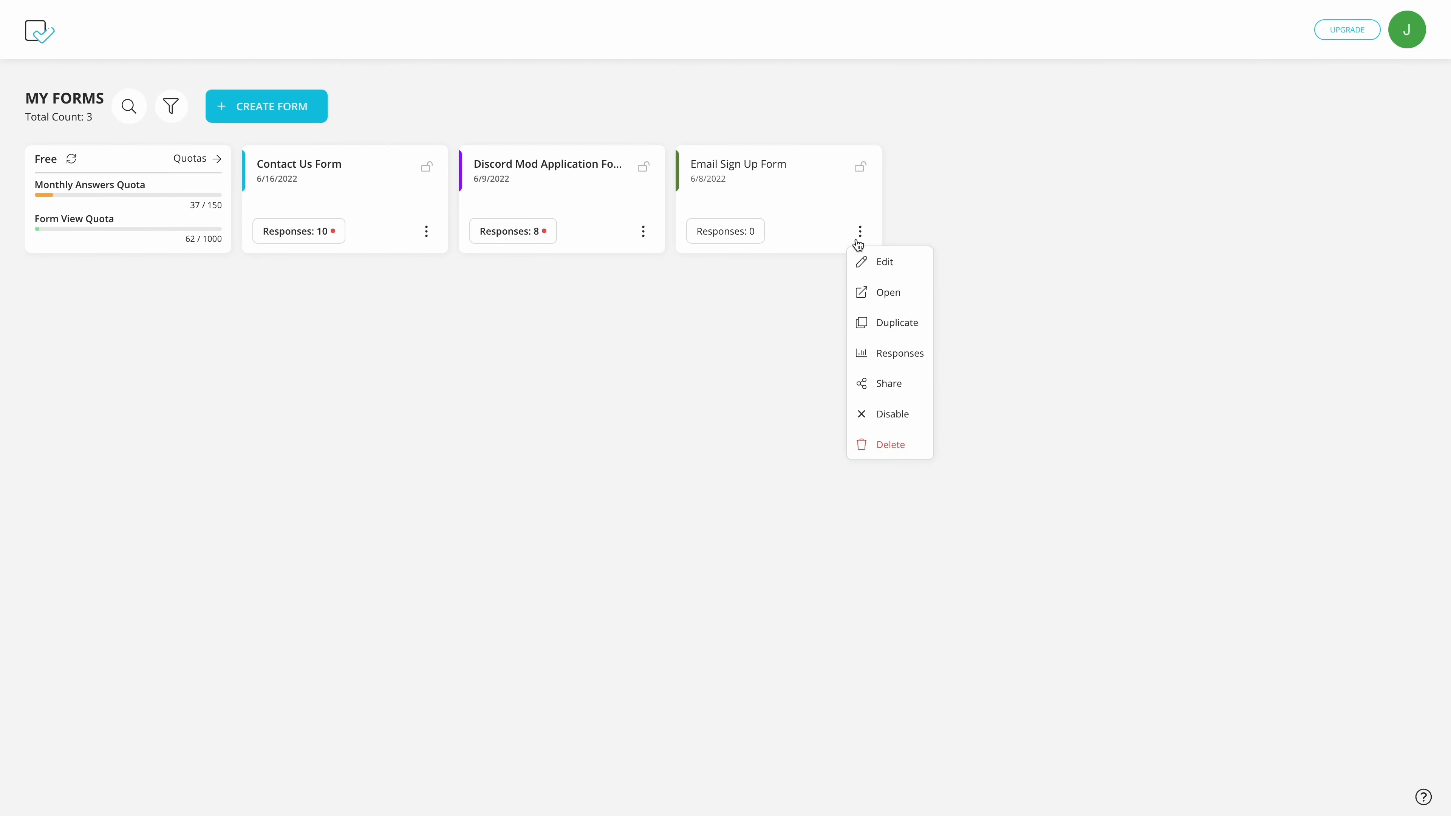
left_click(885, 262)
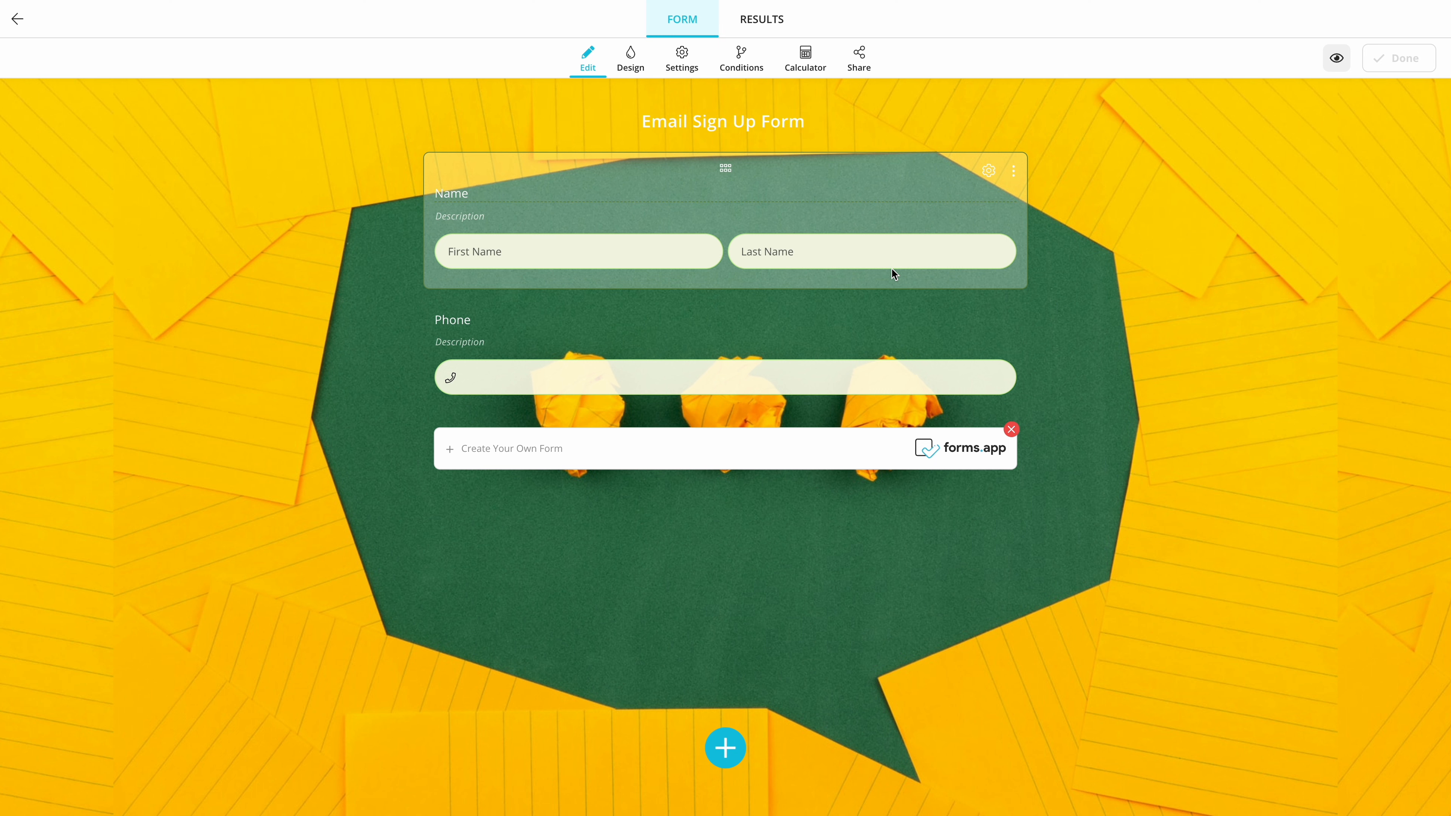
mouse_move(702, 82)
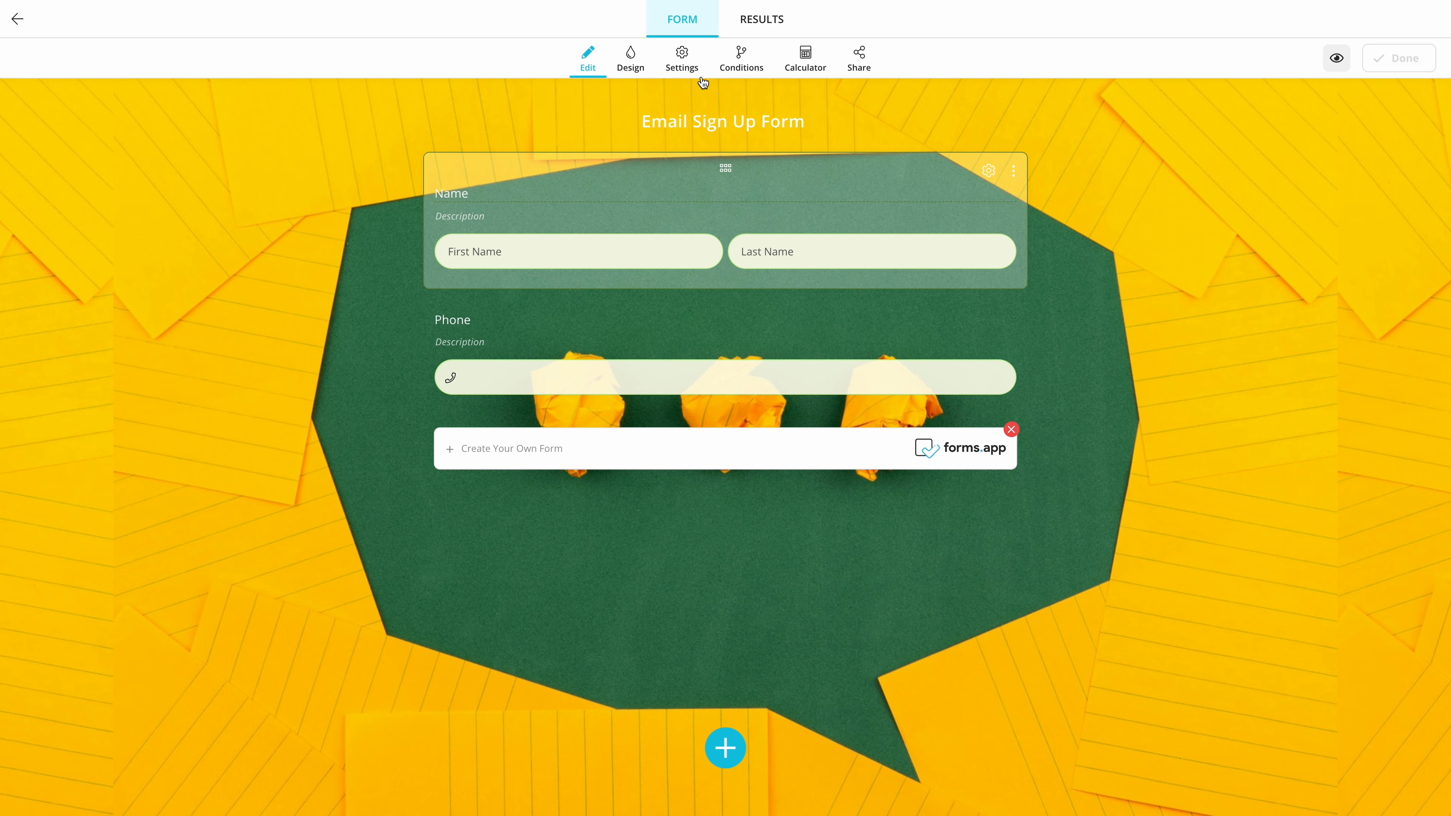
- In the form's Settings, show Integrations and scroll down to the HubSpot connector
left_click(681, 58)
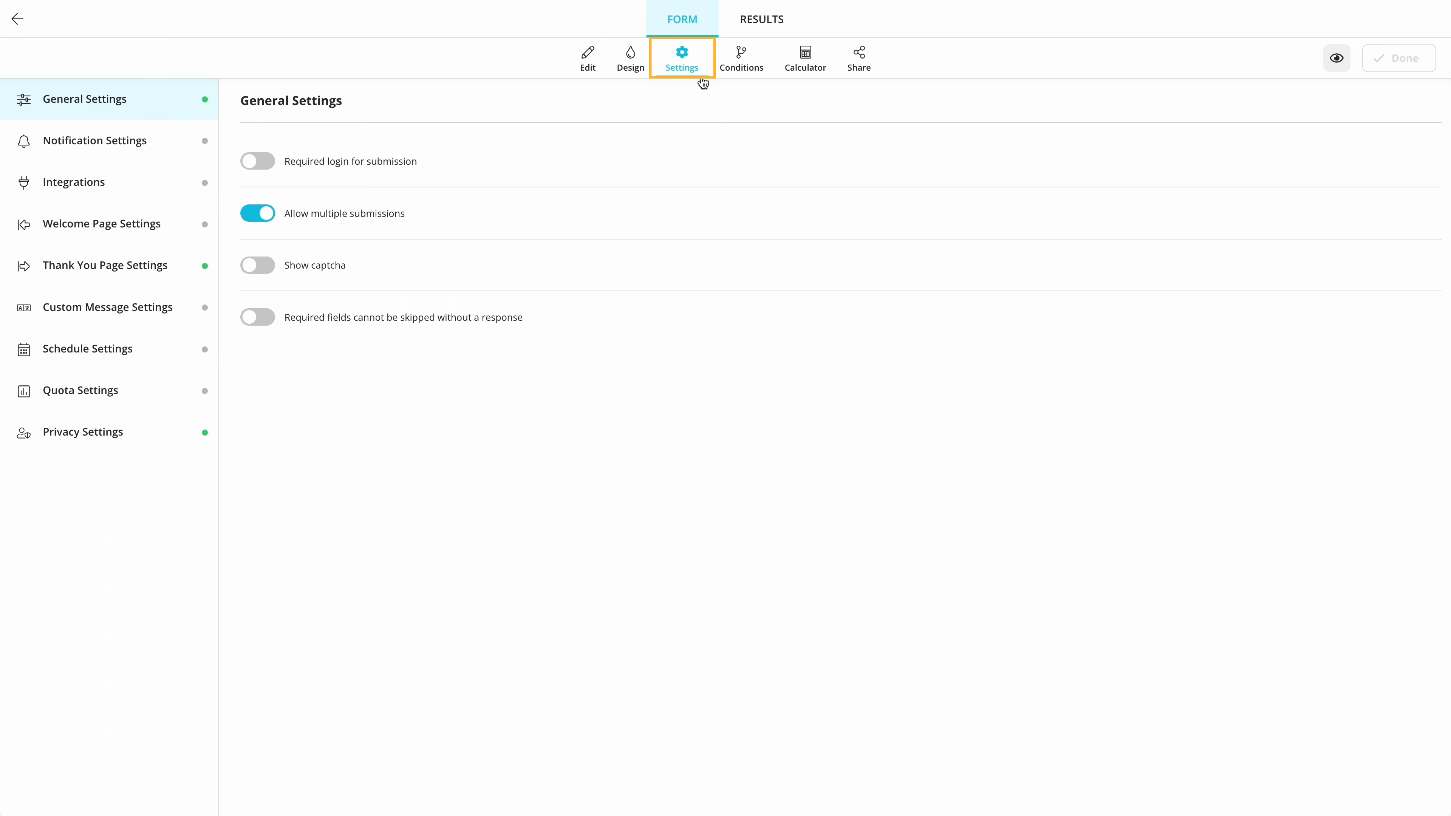
mouse_move(222, 173)
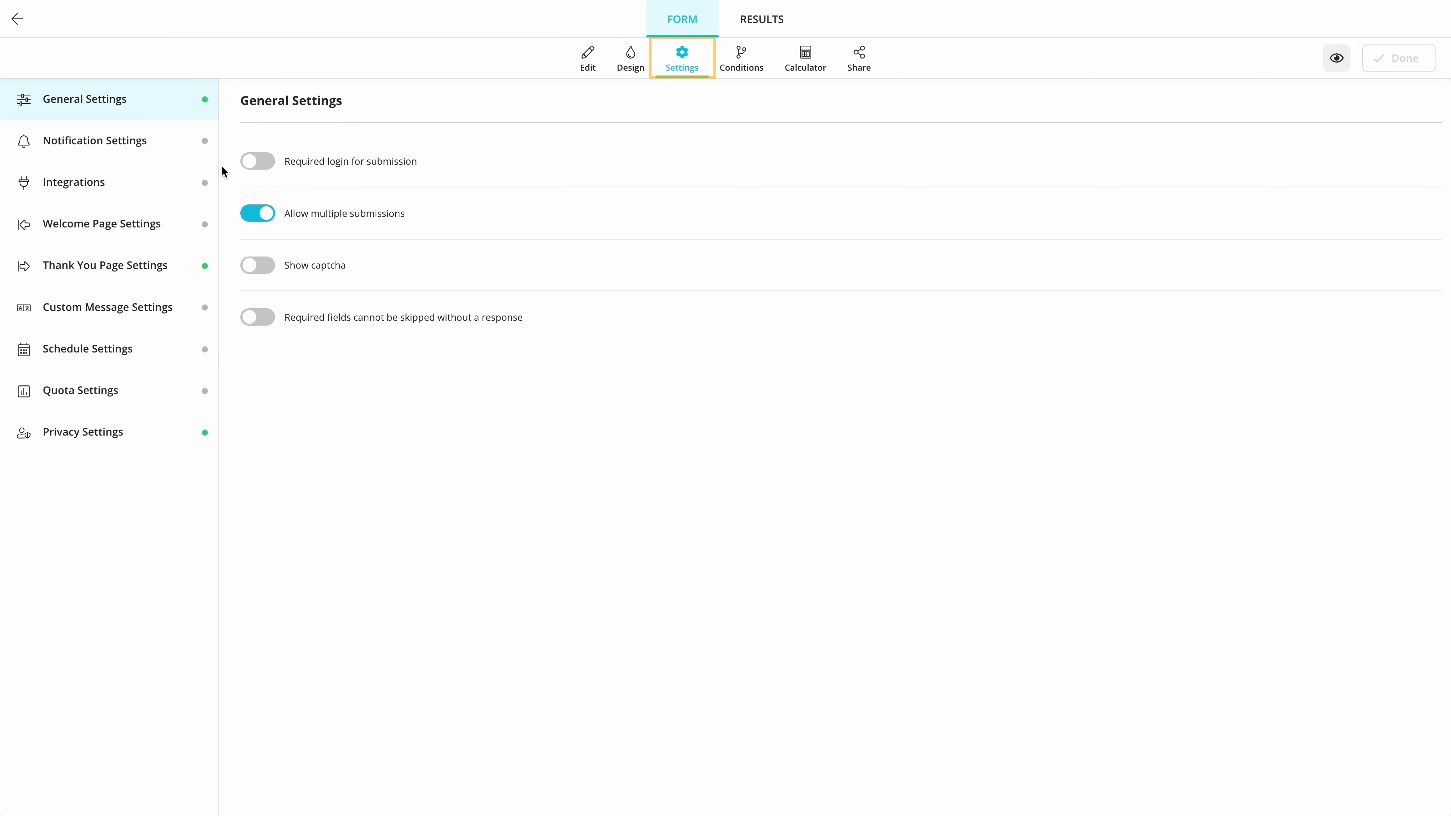
left_click(74, 182)
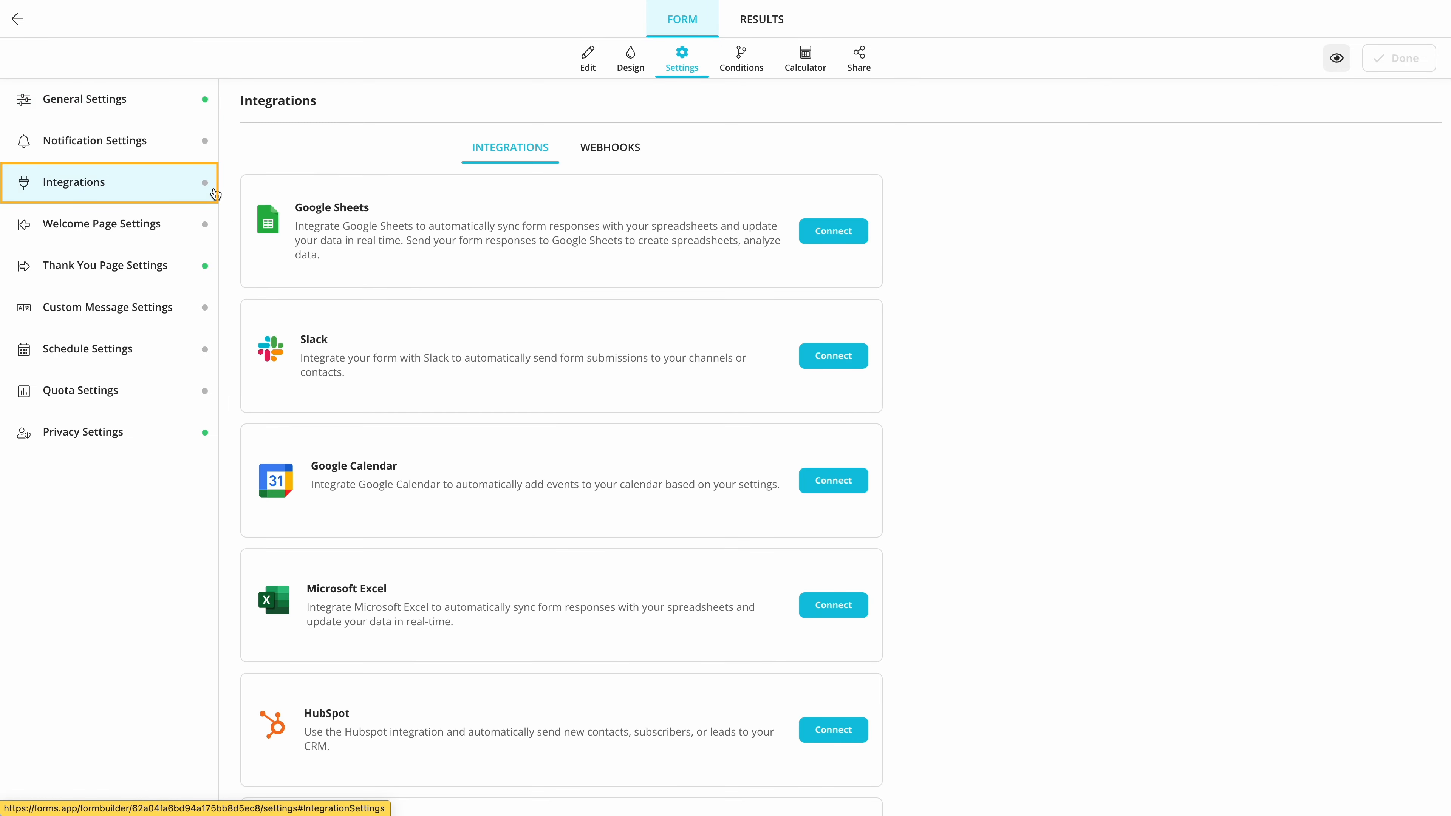
scroll("down", 3)
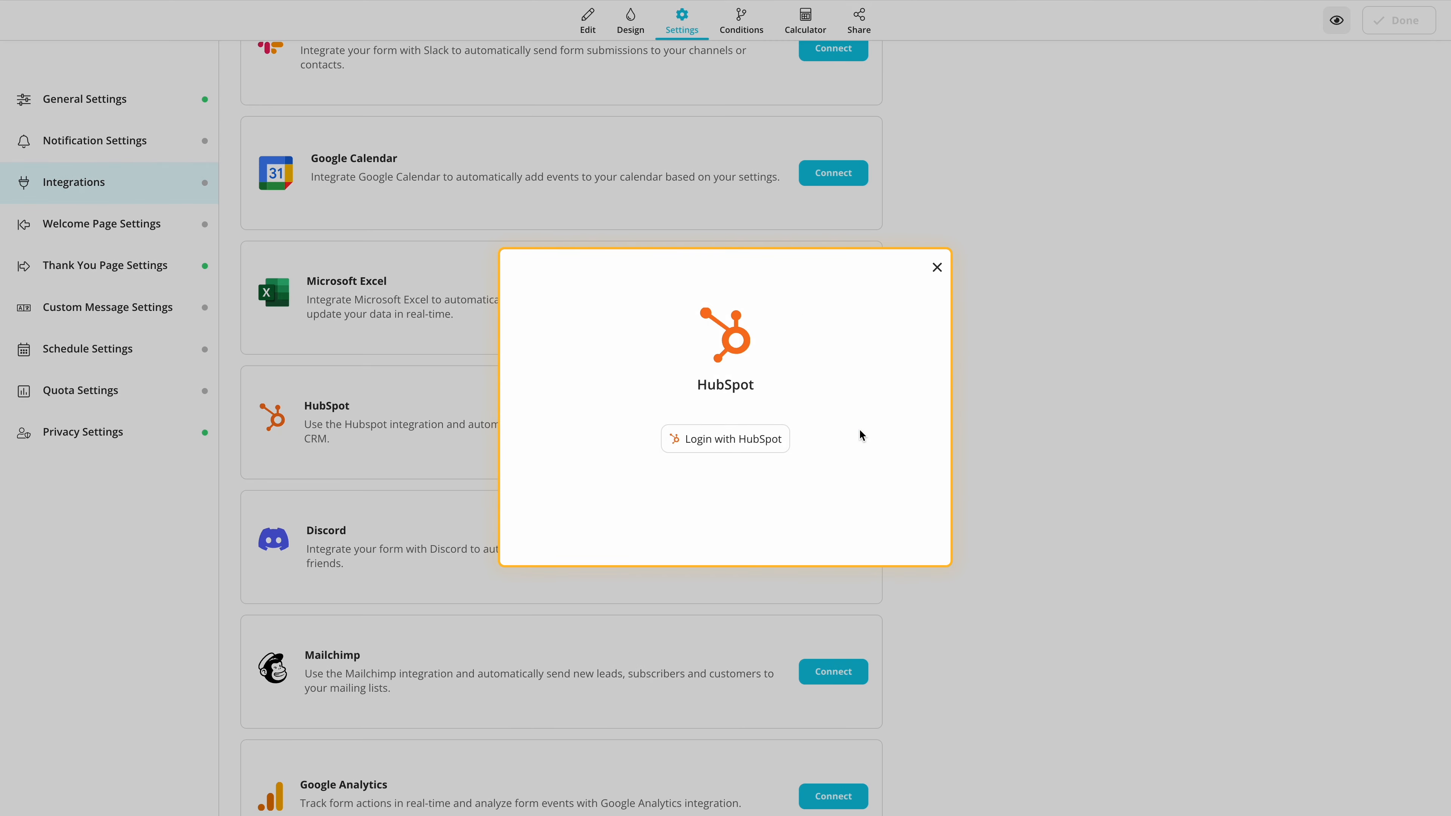
- Log in with HubSpot and confirm the Coop account to authorize the connection
left_click(725, 437)
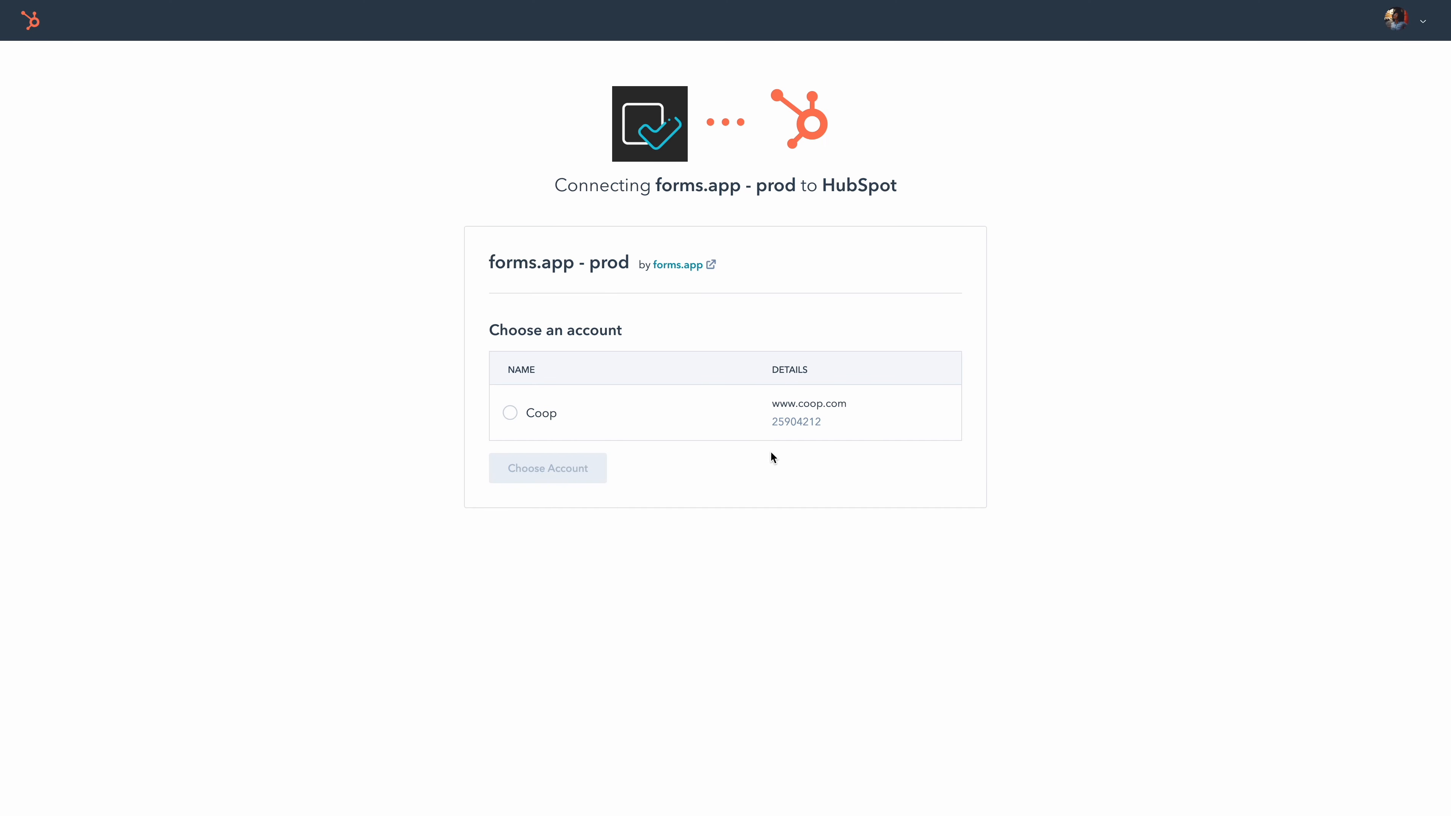
left_click(508, 413)
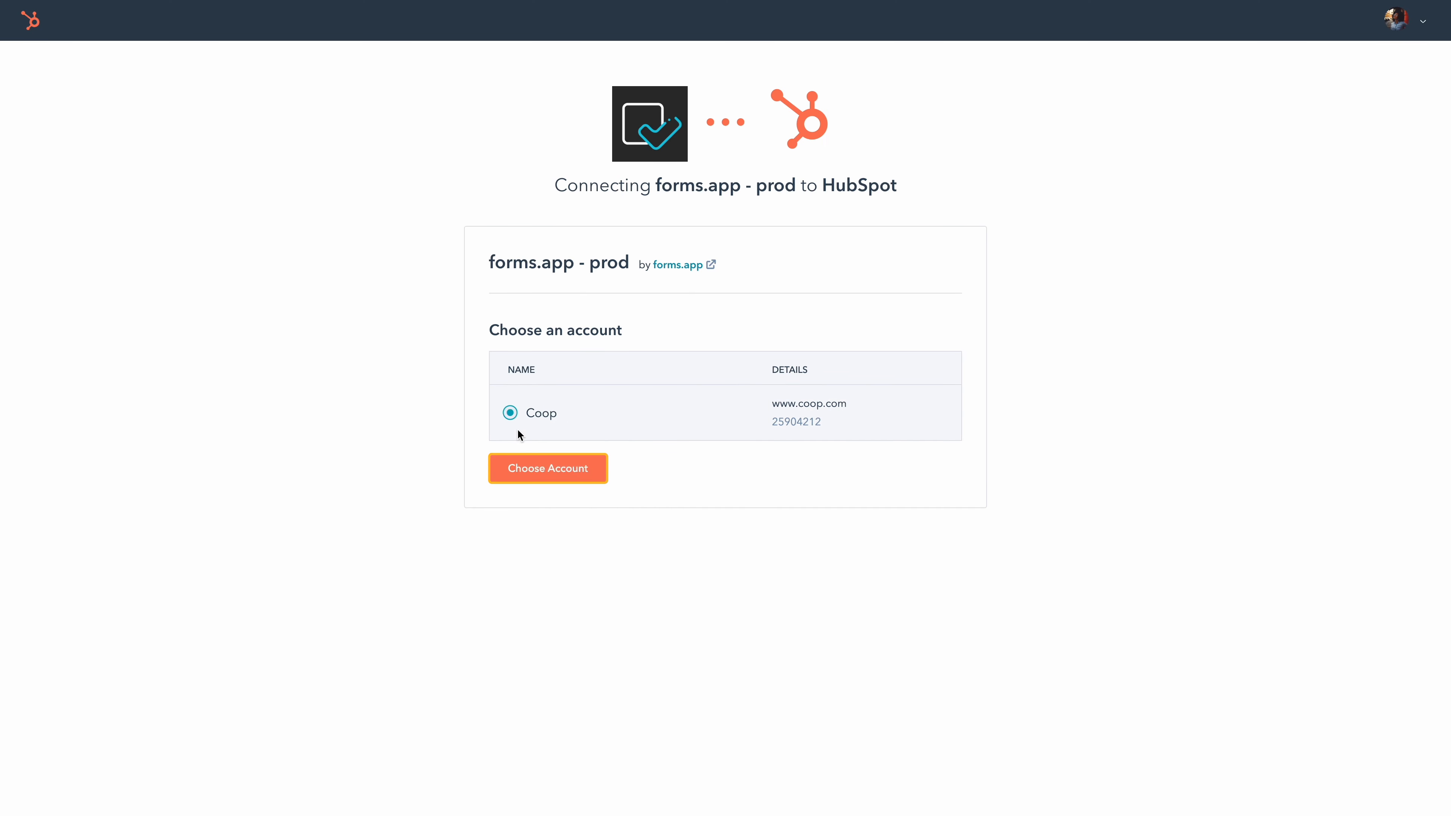
left_click(547, 469)
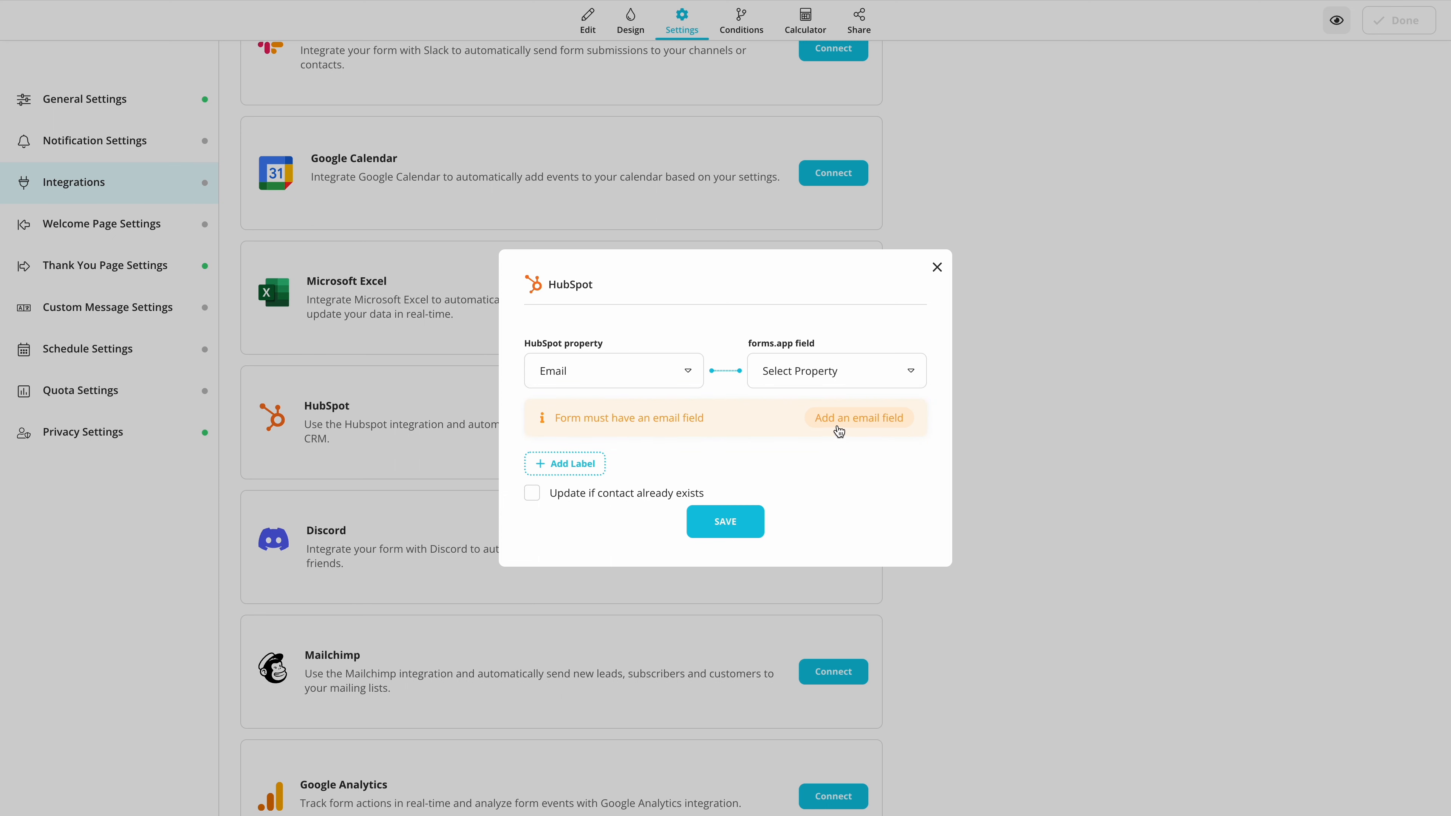
- Map HubSpot Email, First Name and Phone Number to the Email, Name and Phone fields and save
left_click(857, 417)
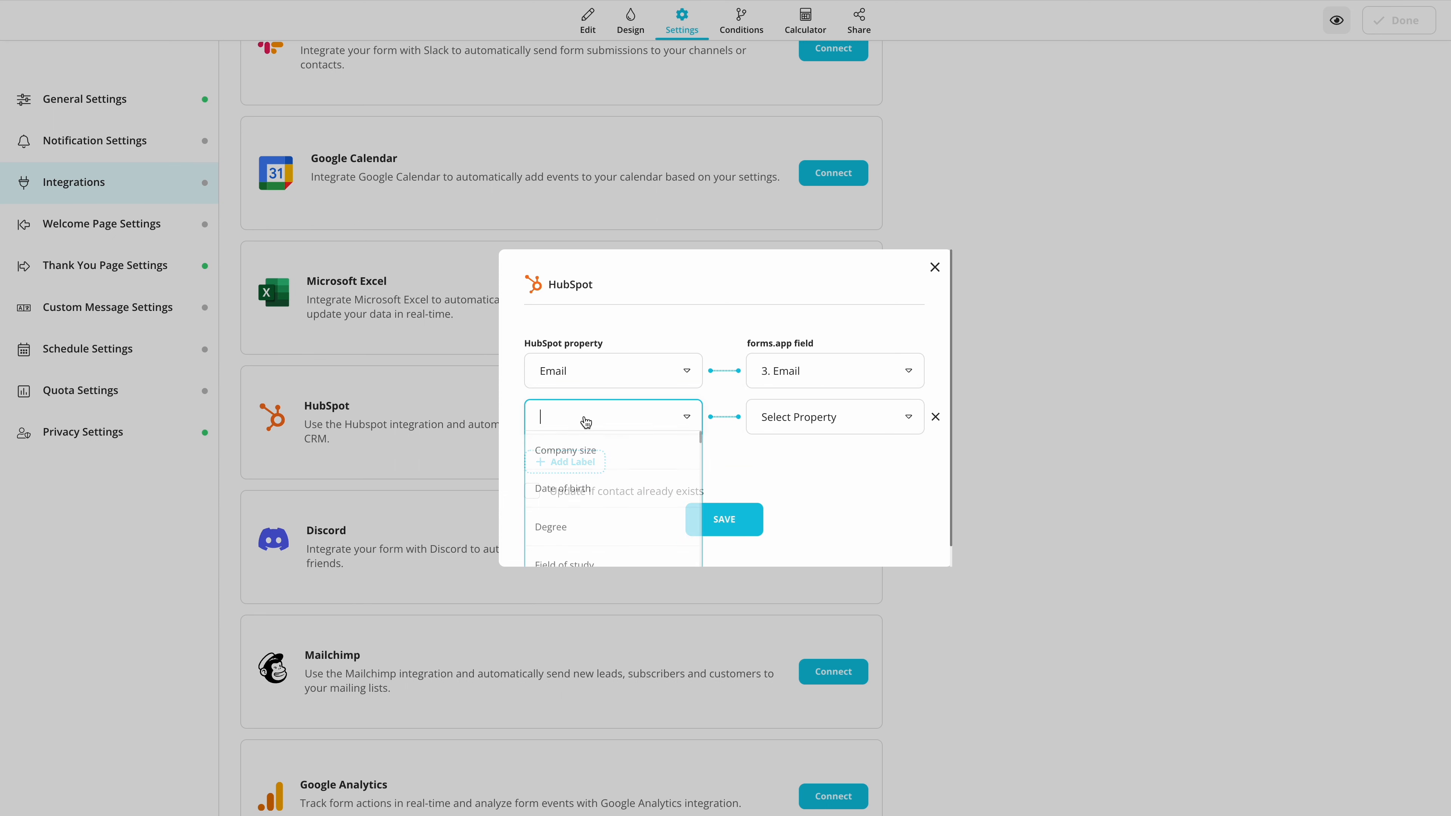
left_click(833, 417)
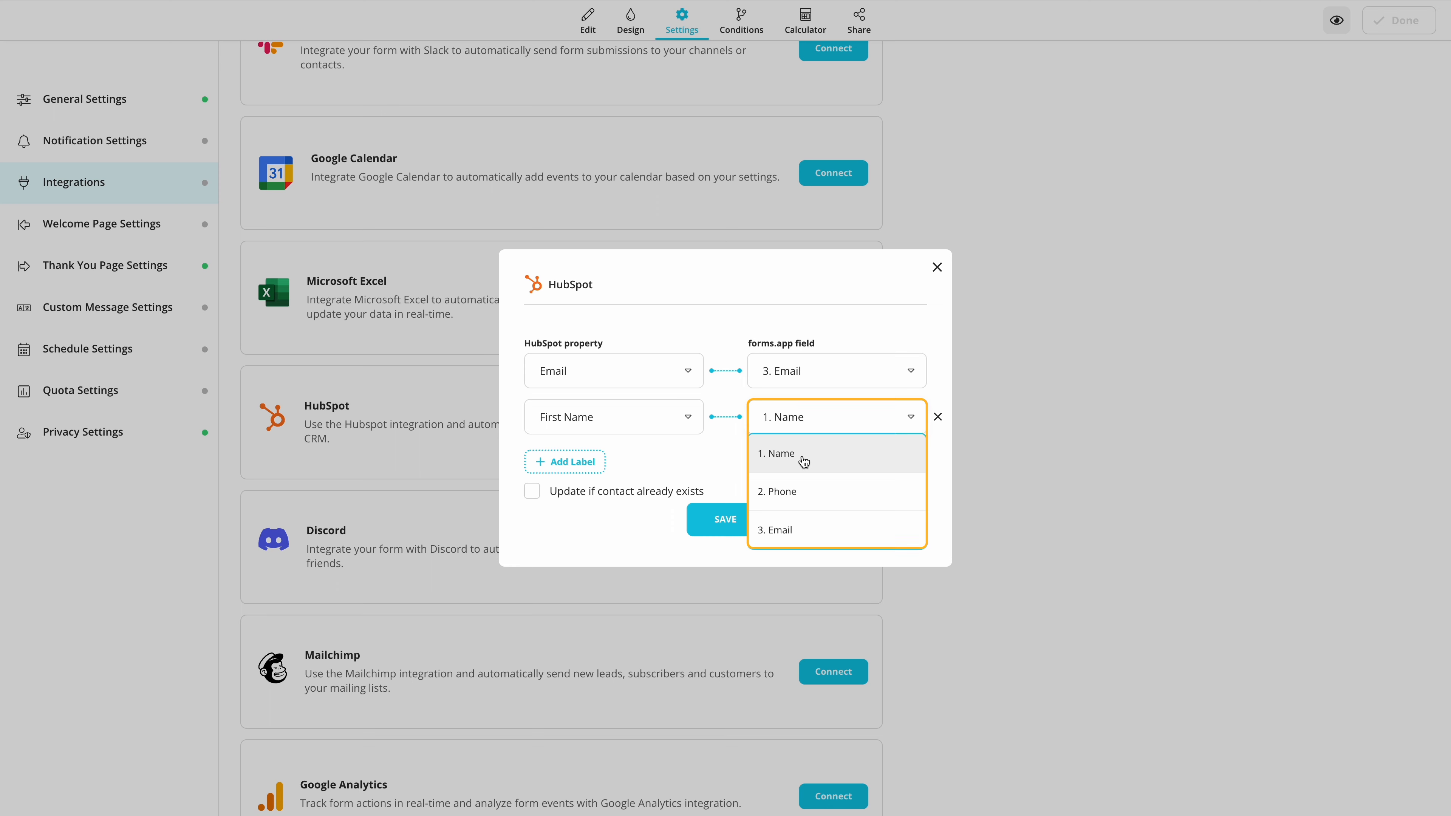
type("phon")
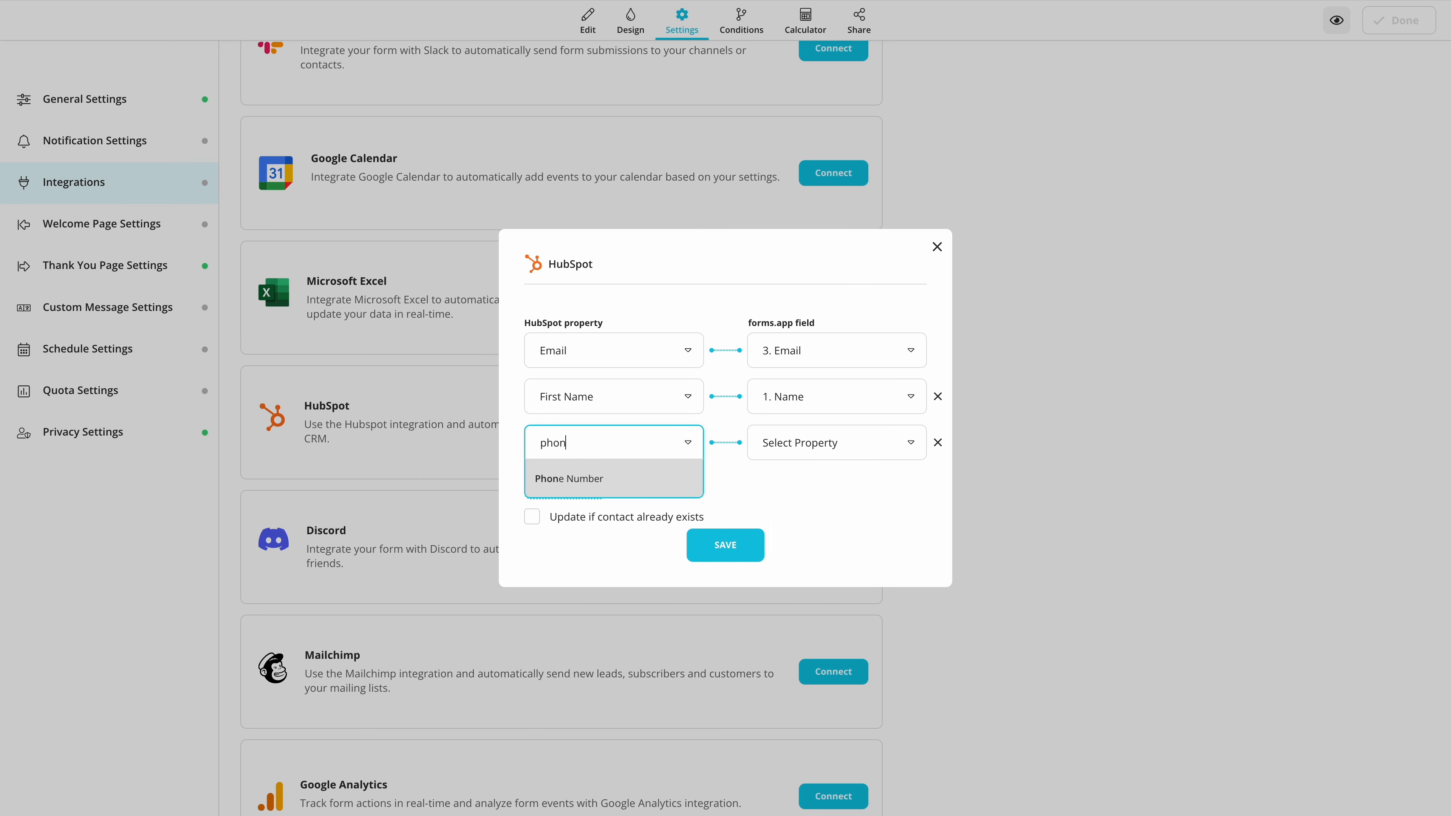
left_click(568, 478)
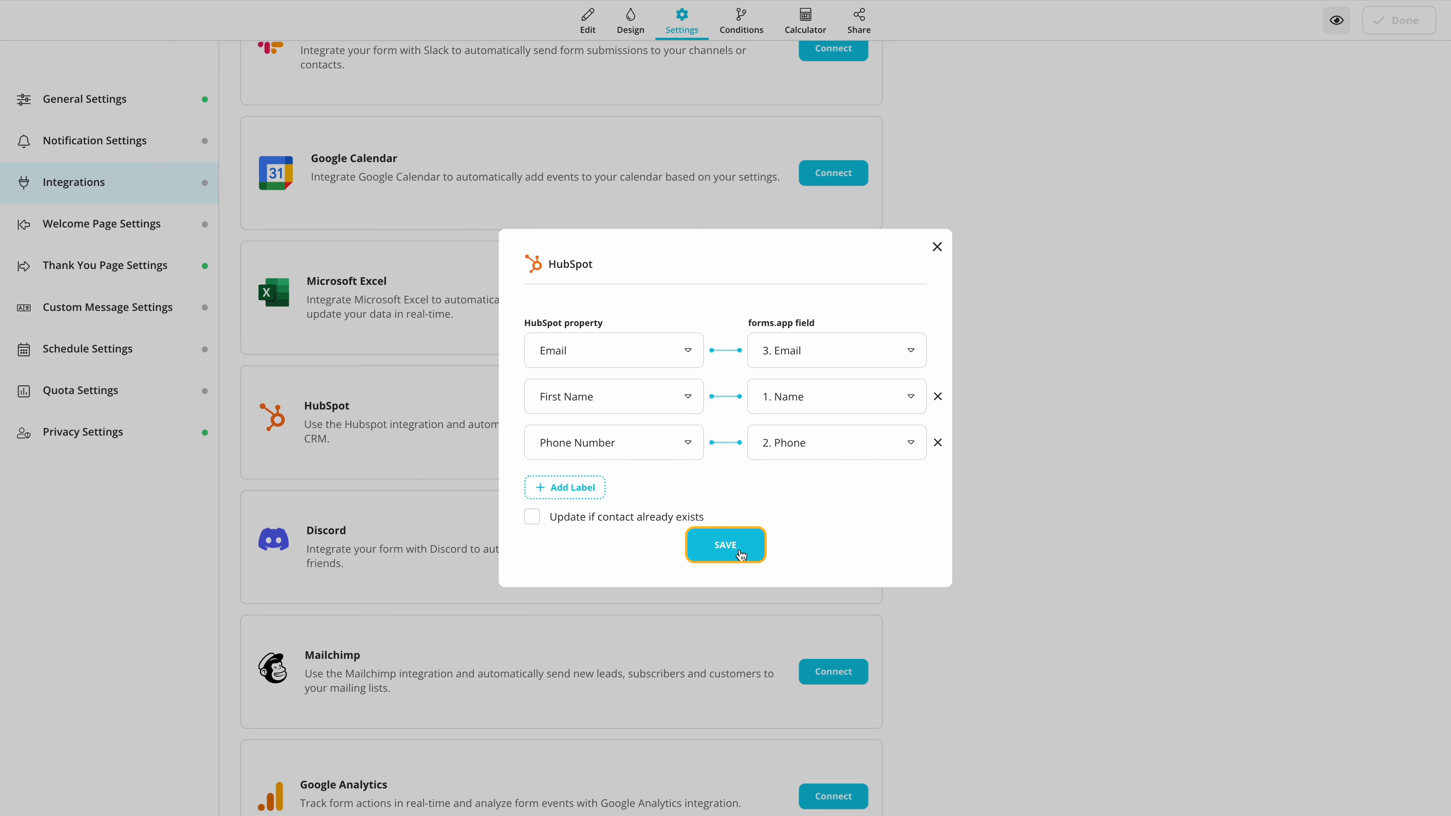
left_click(725, 544)
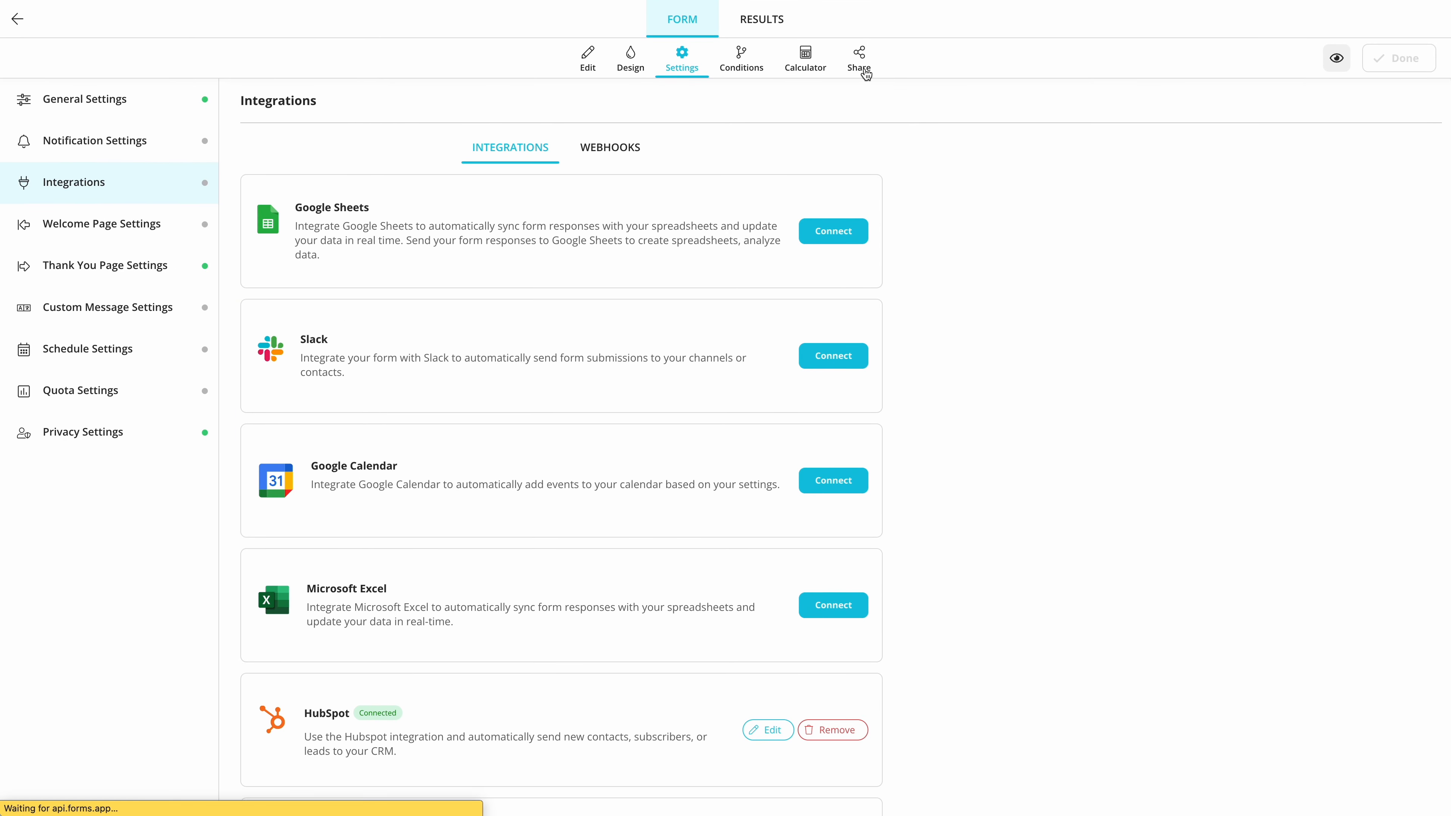
left_click(859, 57)
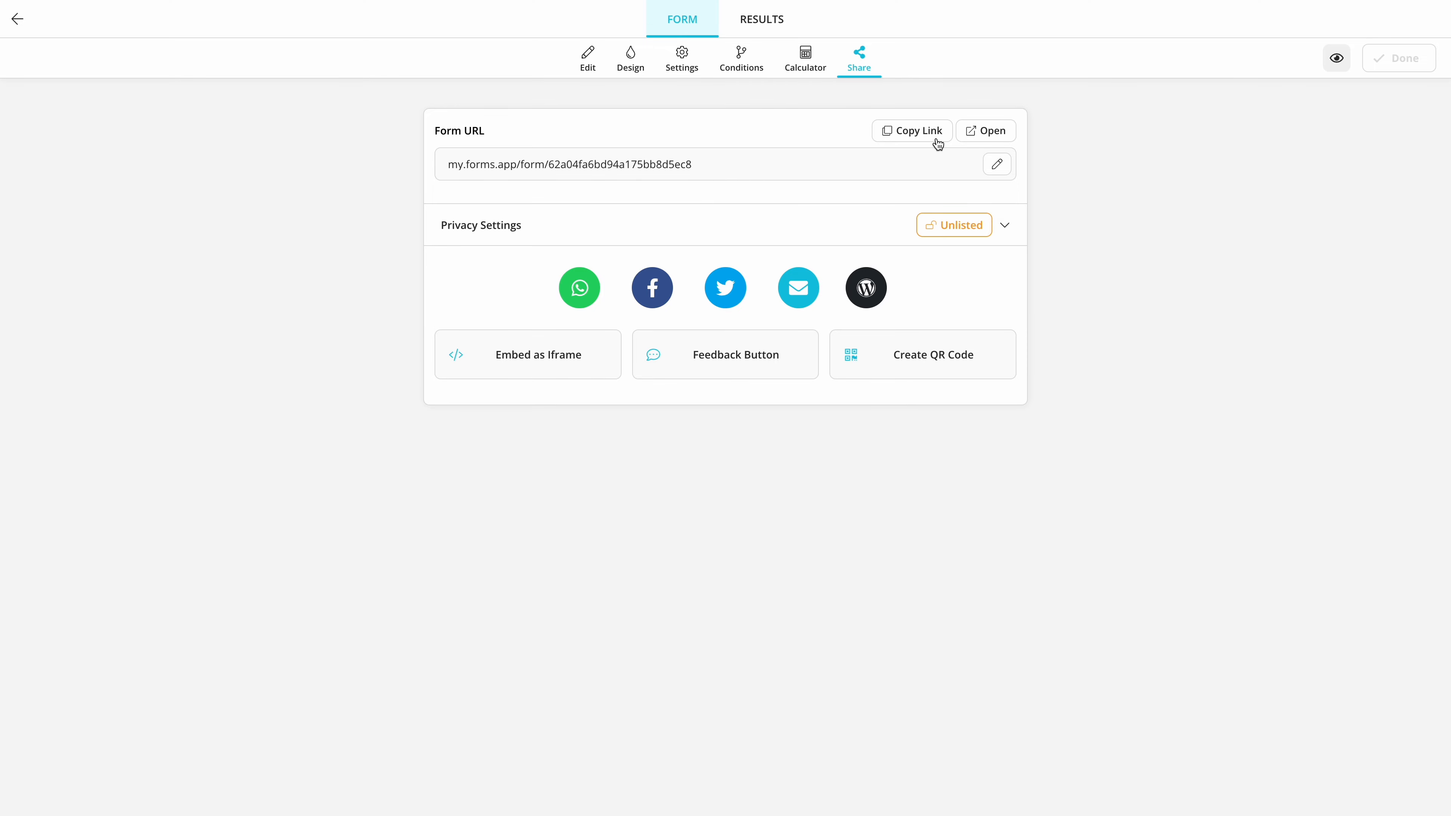
left_click(911, 130)
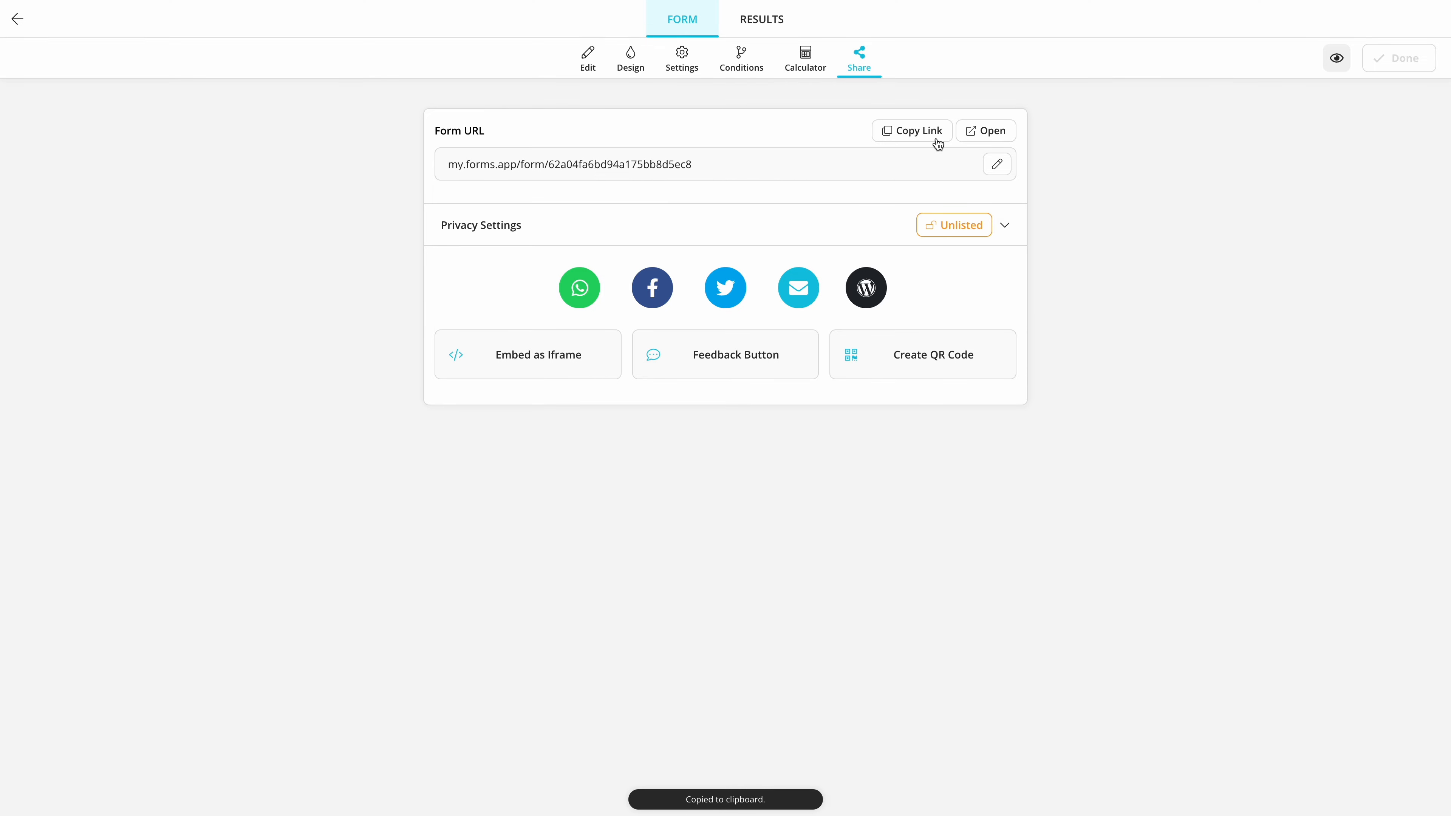
left_click(984, 131)
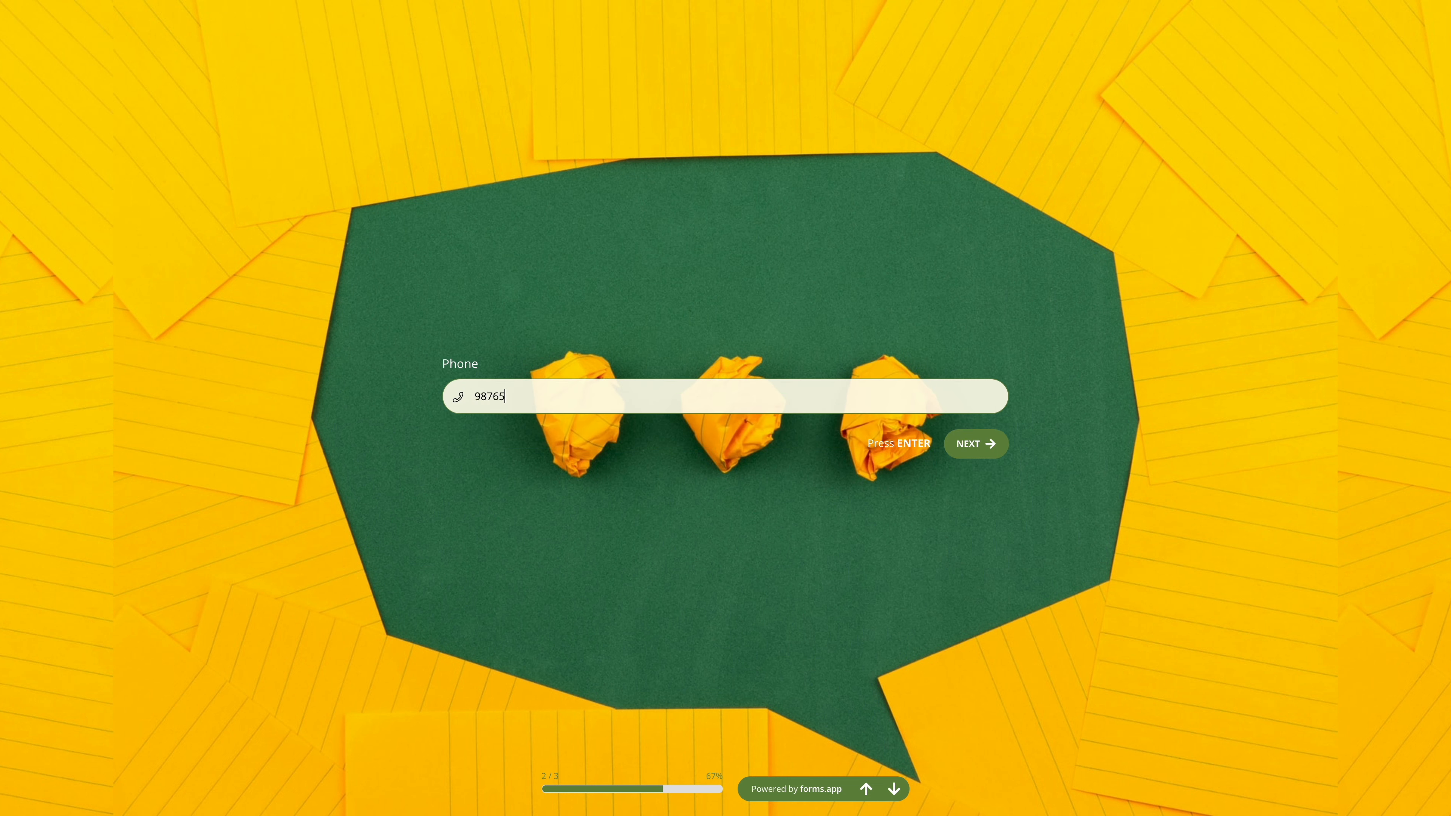
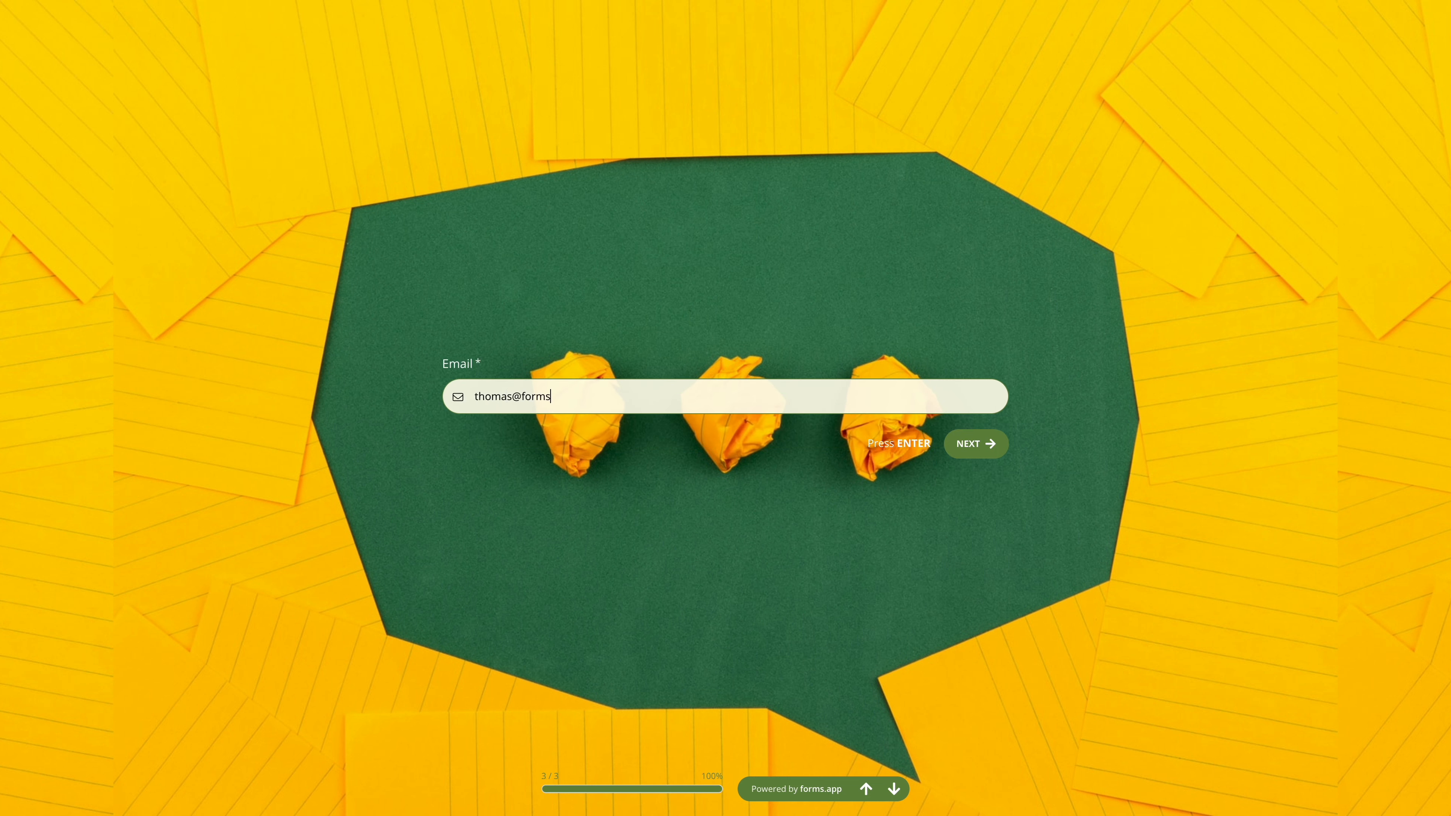
left_click(974, 443)
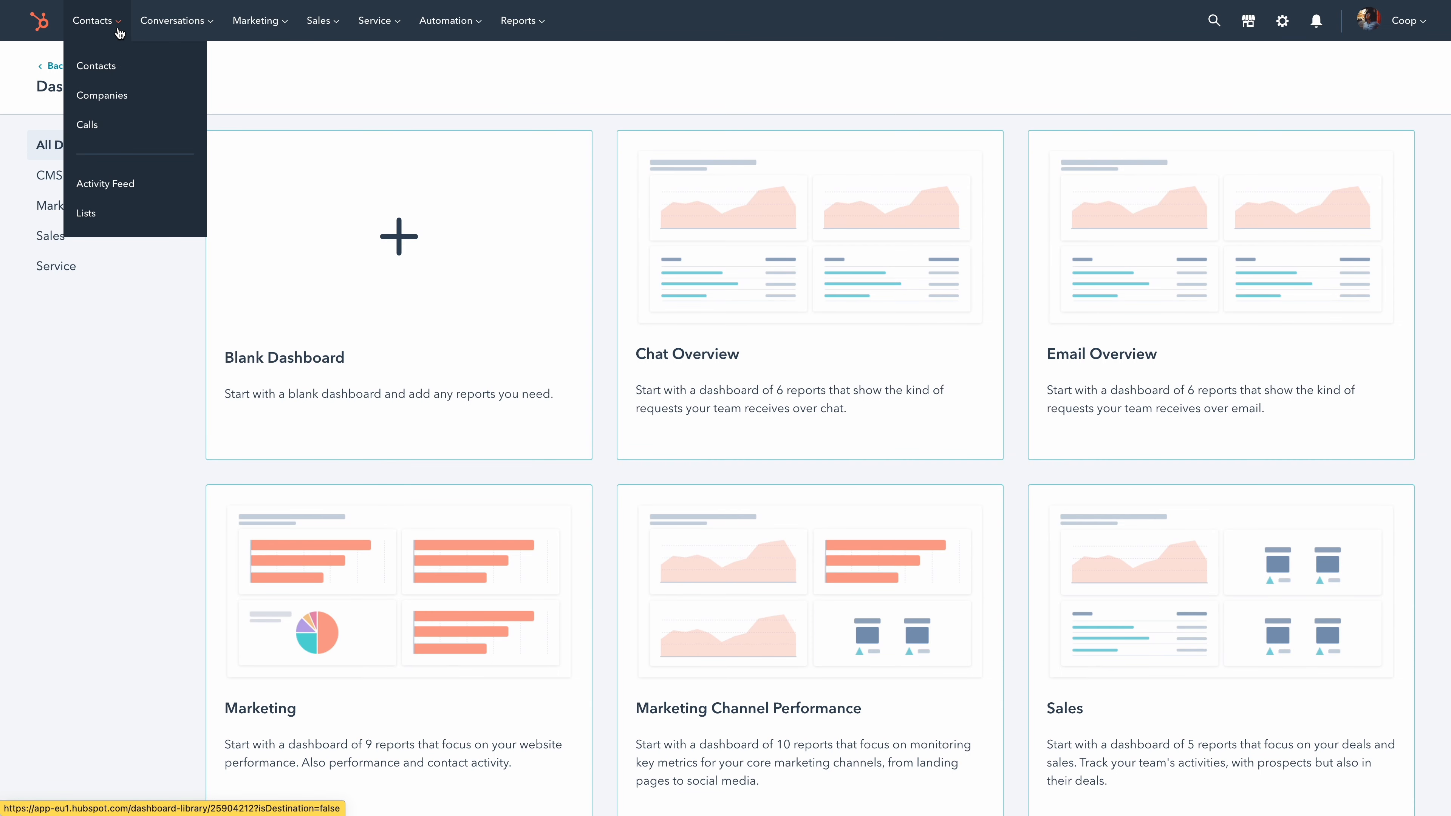
left_click(95, 65)
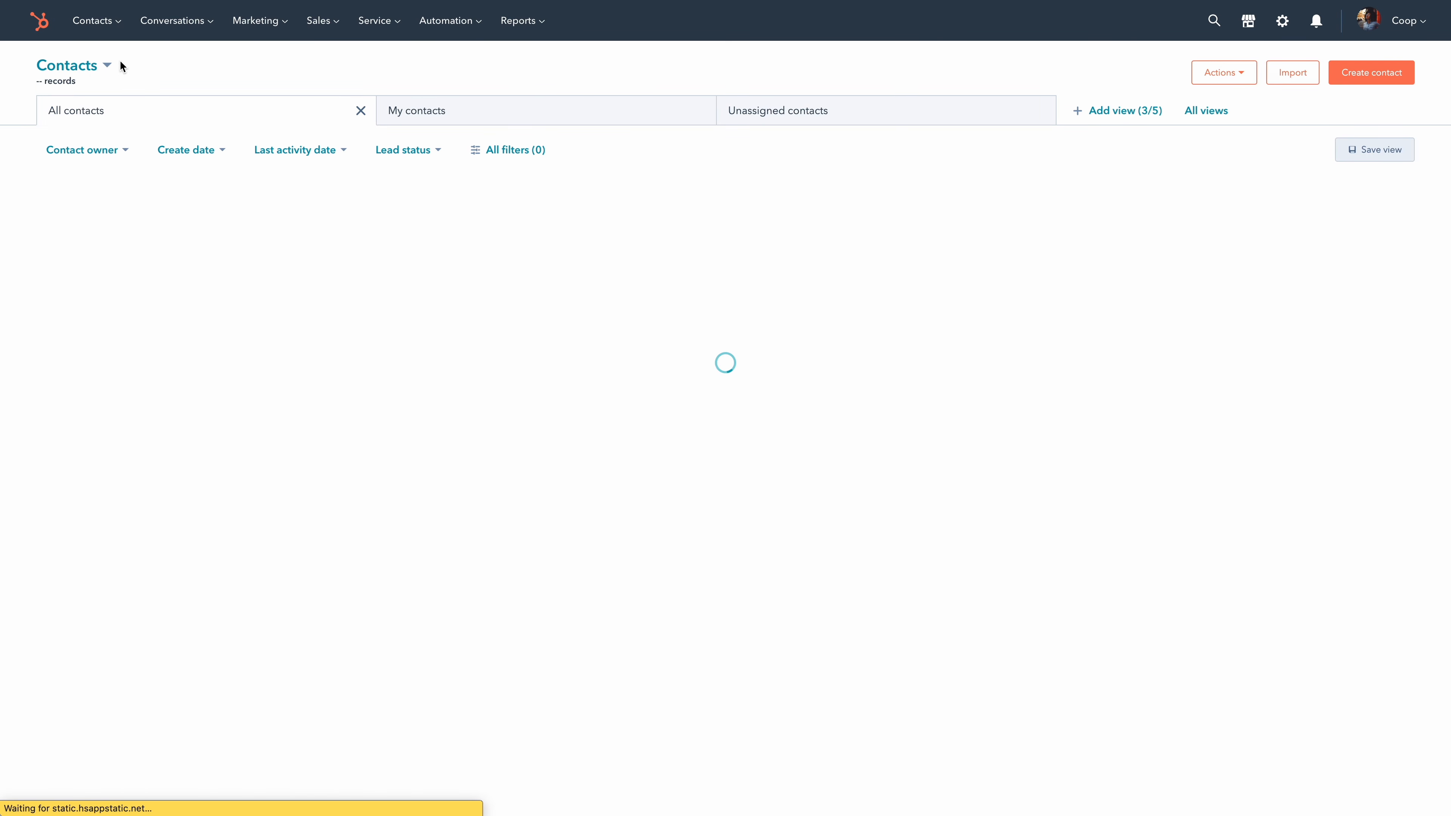